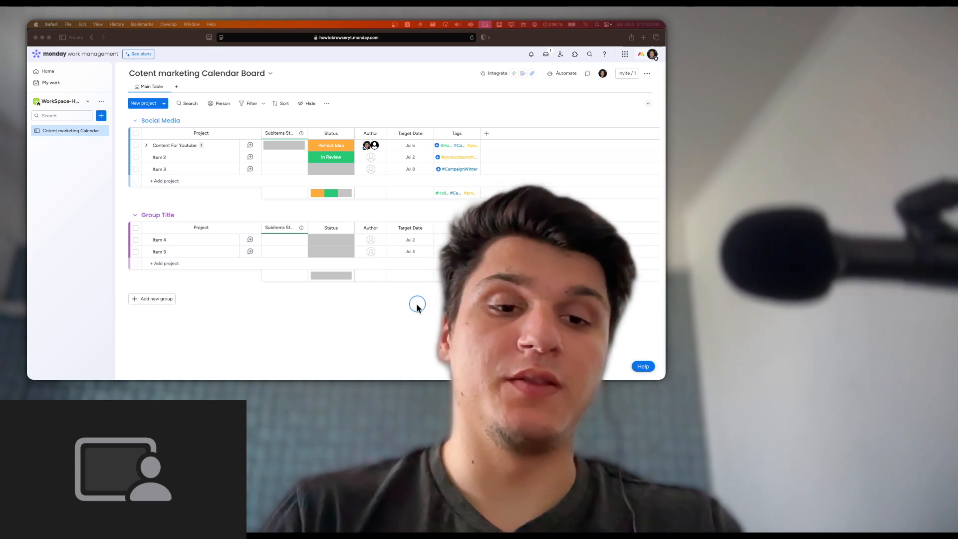
{"action": "mouse_move", "coordinate": [176, 89]}
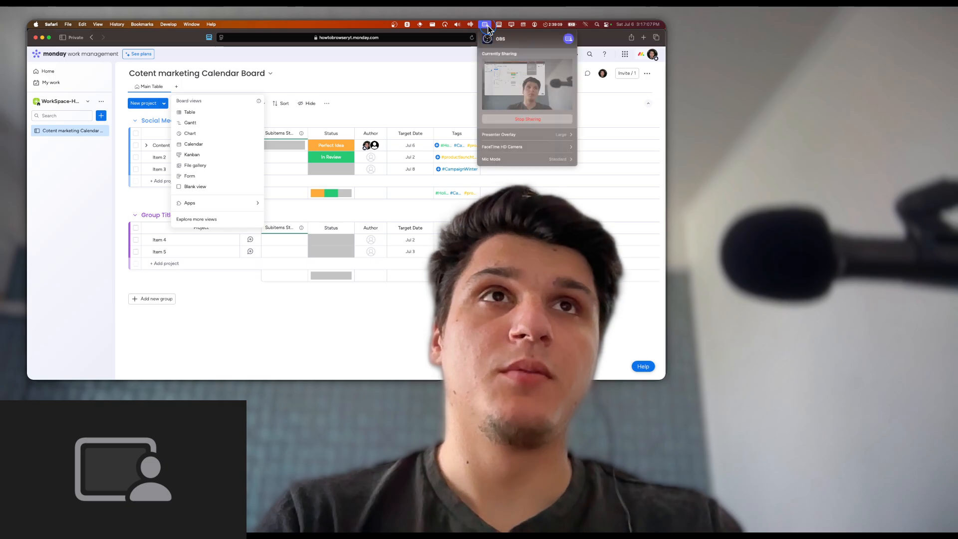
Dismiss open menus, then reach Explore more views from the Main Table's Add view menu.
{"action": "left_click", "coordinate": [527, 134]}
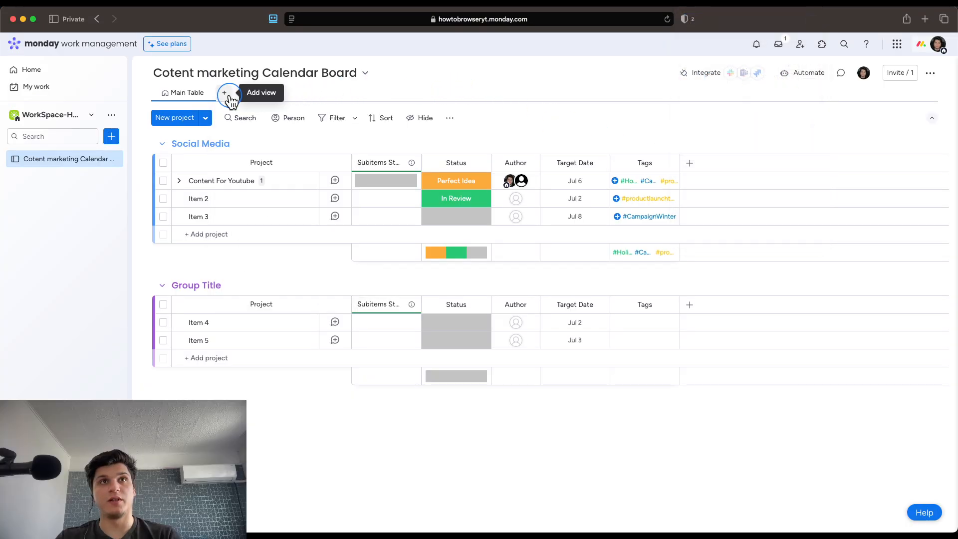
{"action": "left_click", "coordinate": [228, 93]}
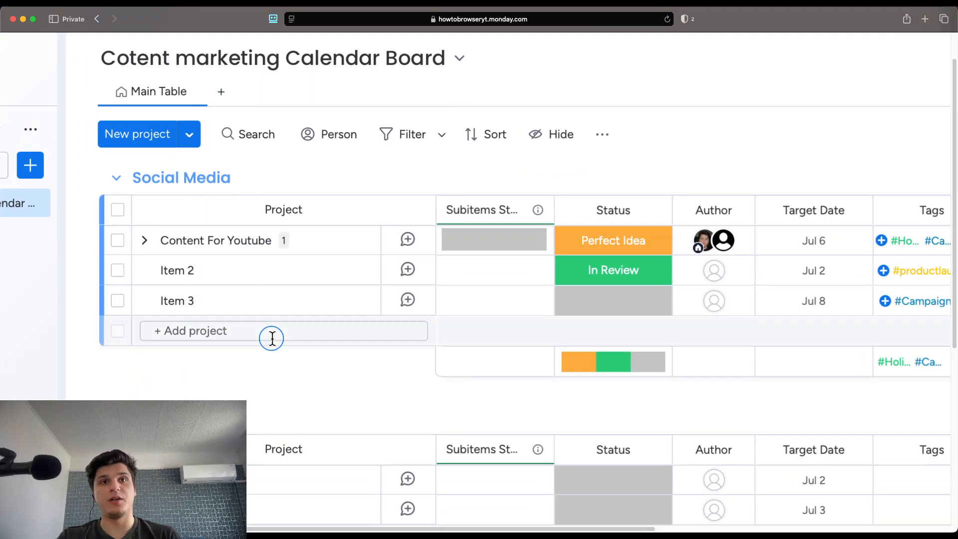
{"action": "left_click", "coordinate": [221, 92]}
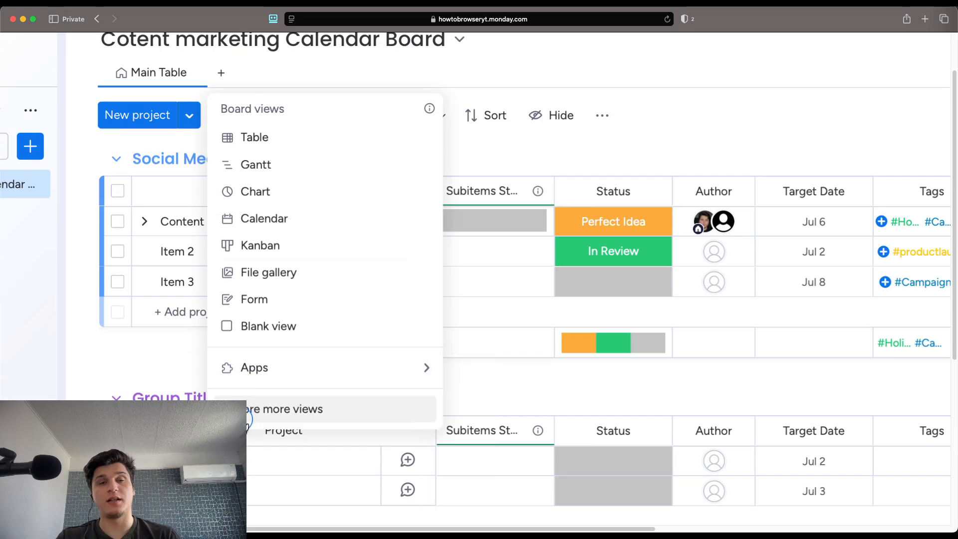
{"action": "left_click", "coordinate": [283, 409]}
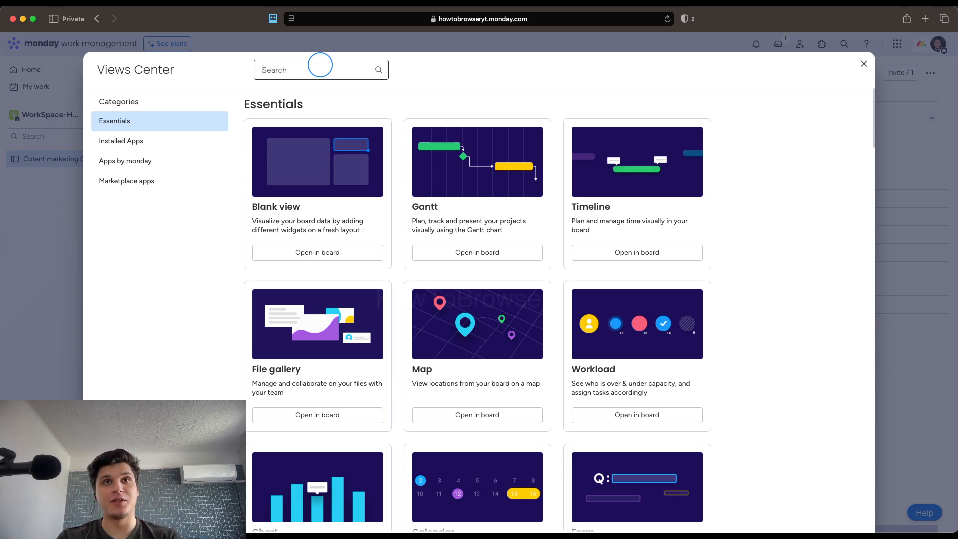
Search the Views Center for 'roadmap'.
{"action": "type", "text": "roadmap"}
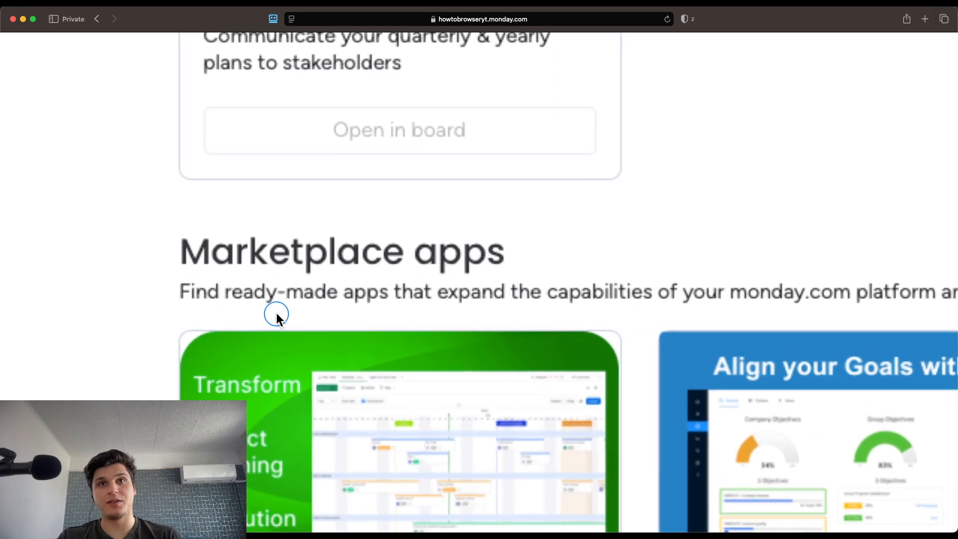
Scroll past Roadmap tracker and marketplace results, then close the Views Center.
{"action": "scroll", "scroll_direction": "down", "scroll_amount": 3}
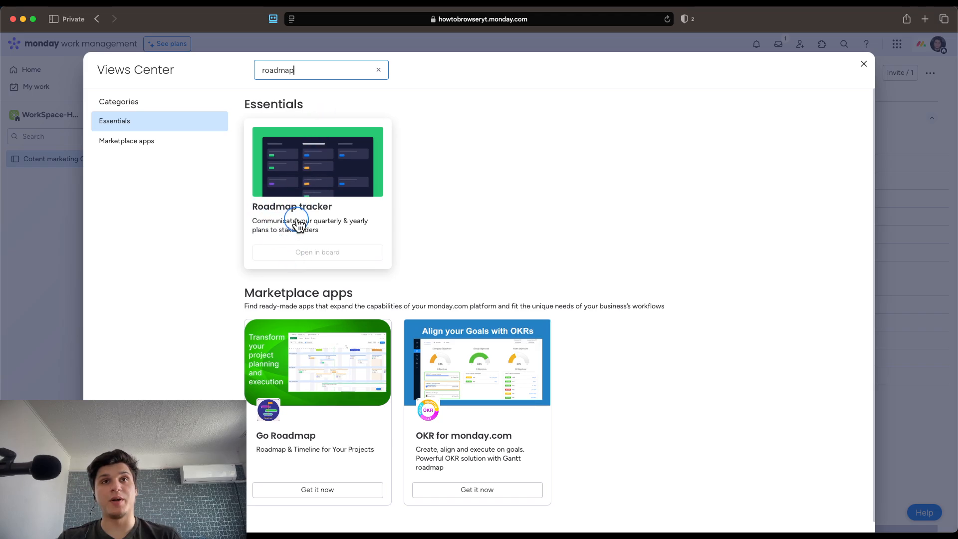
{"action": "mouse_move", "coordinate": [844, 98]}
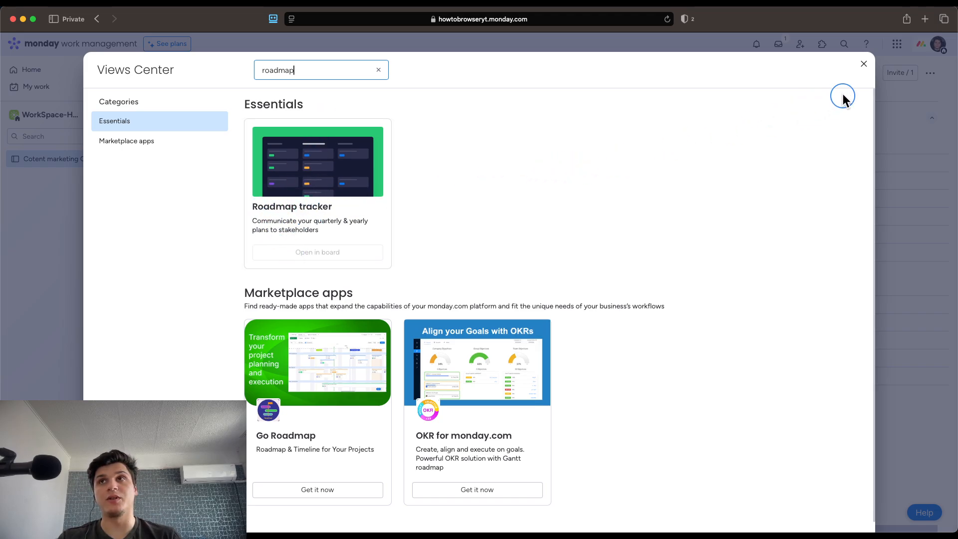
{"action": "left_click", "coordinate": [863, 63]}
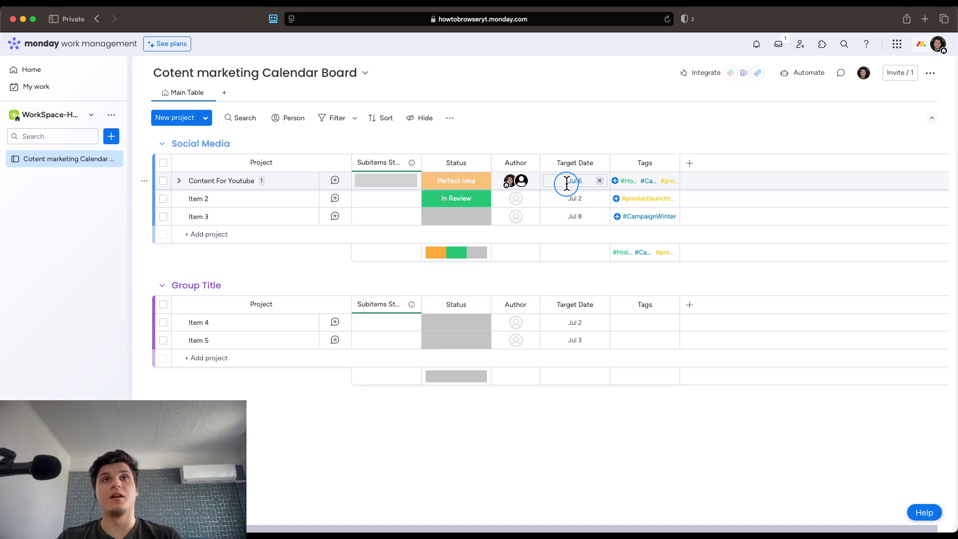